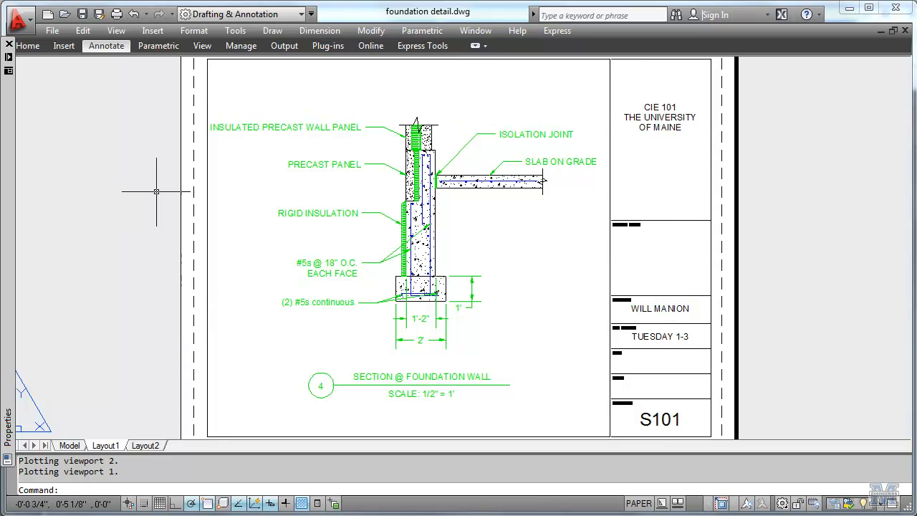
Plot Layout1 with the DWG To PDF.pc3 plotter, saving foundation detail-Layout1.pdf in the CAD folder
click(52, 30)
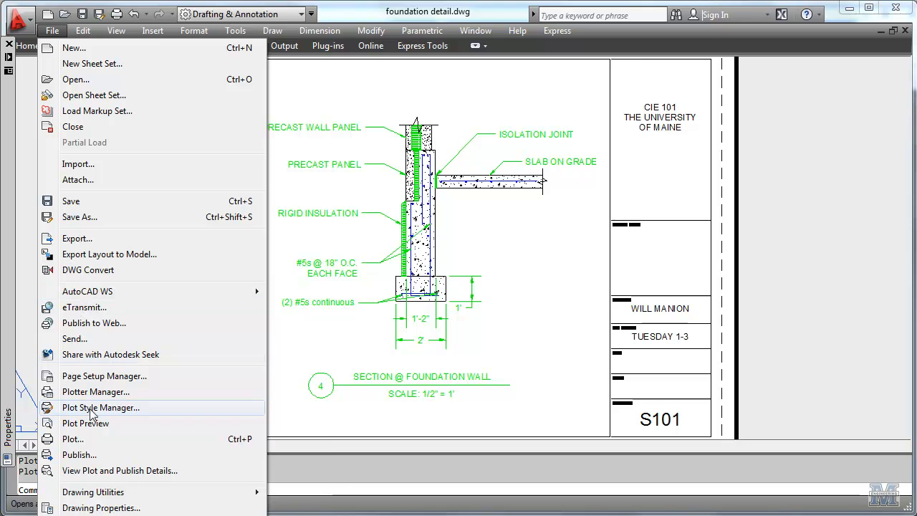
click(72, 439)
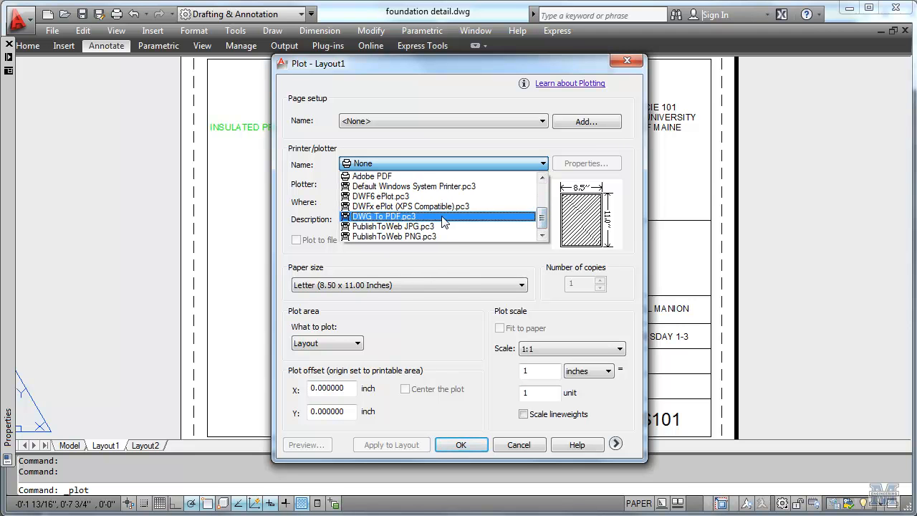
click(384, 215)
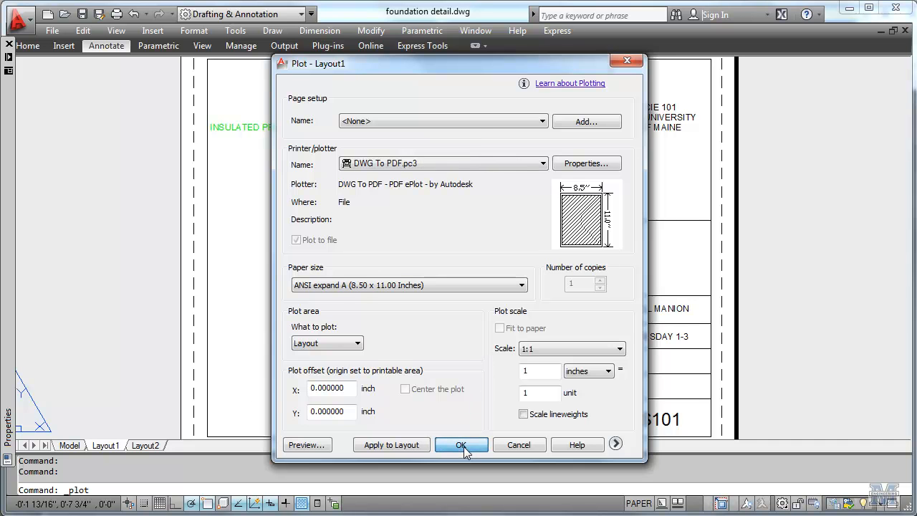
click(462, 445)
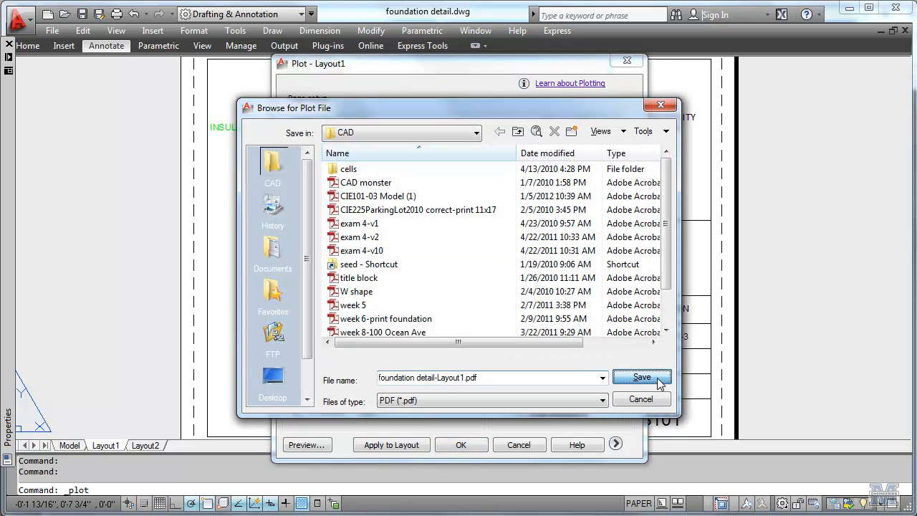
click(642, 377)
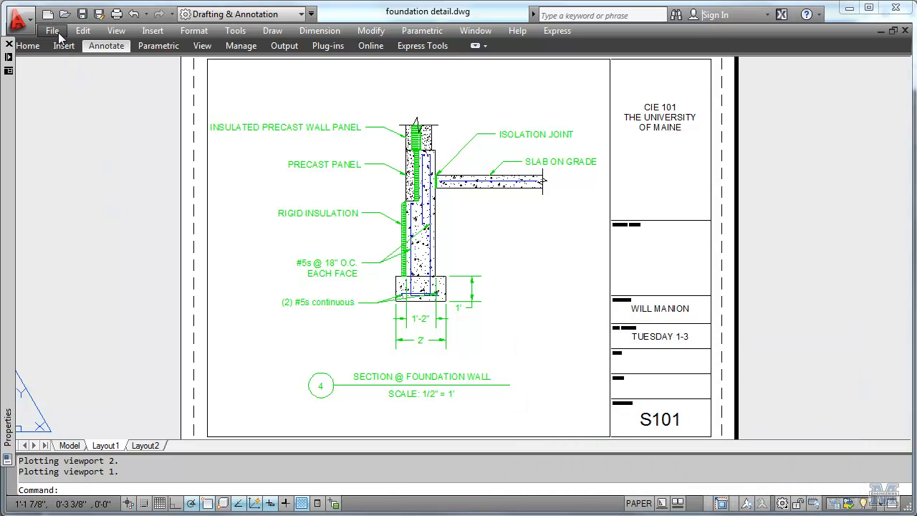
Create page setup 'cie101 A size' in Page Setup Manager using DWG To PDF on ANSI expand A paper
click(52, 30)
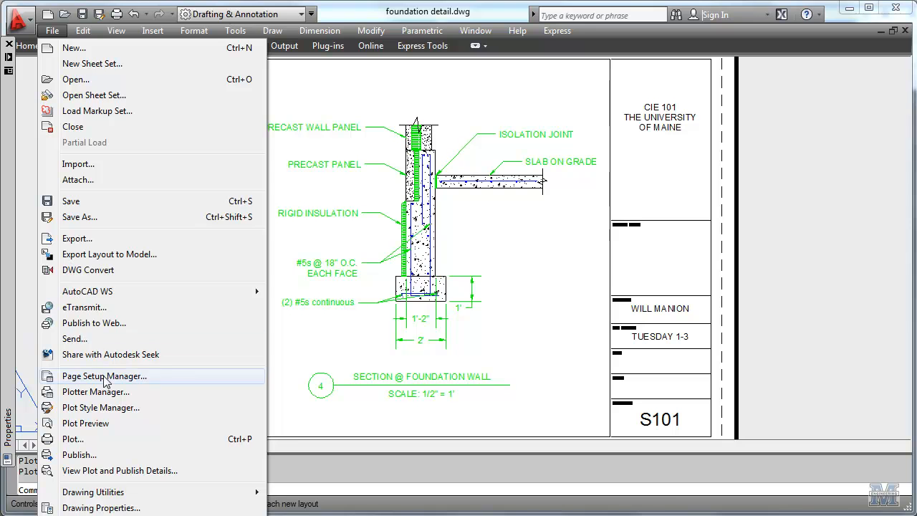
click(104, 376)
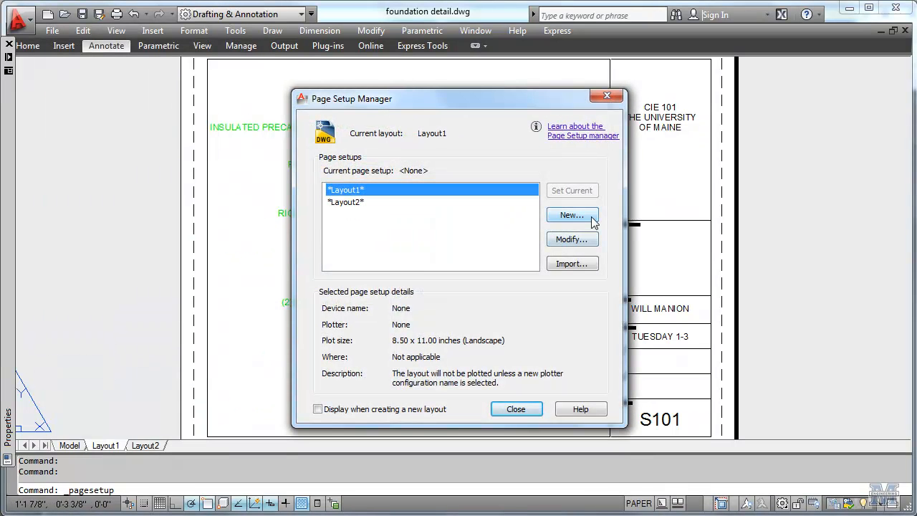
click(572, 215)
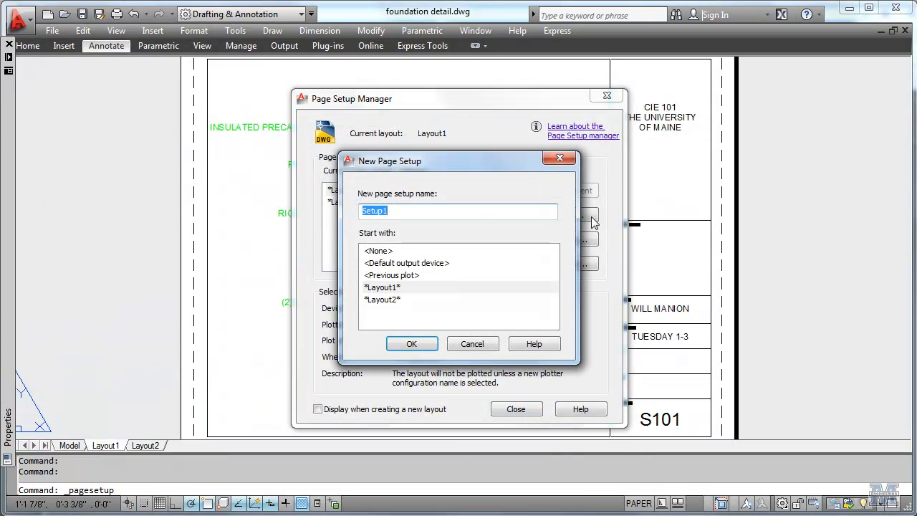
text(cie)
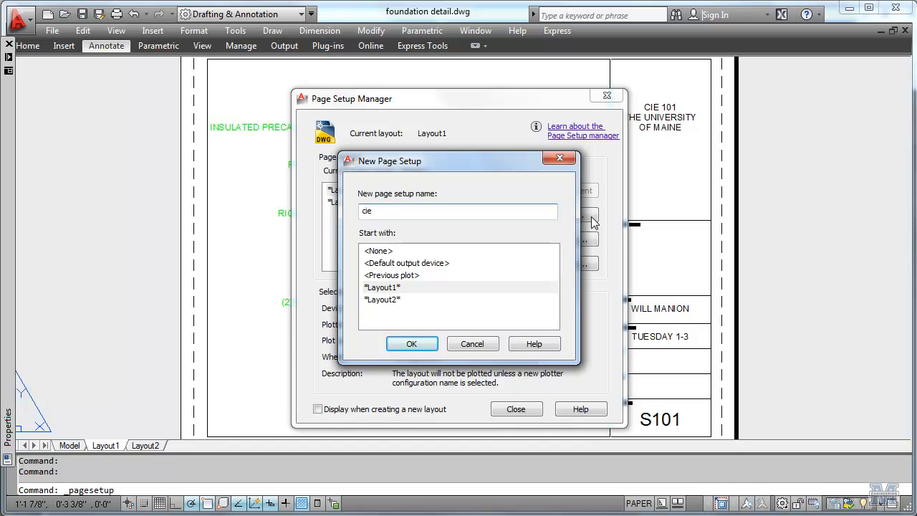
text(101 A size)
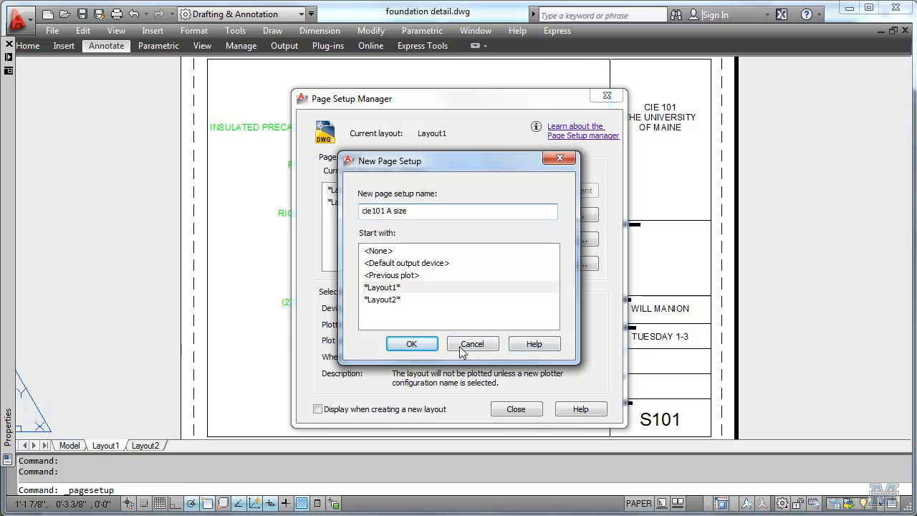
click(411, 344)
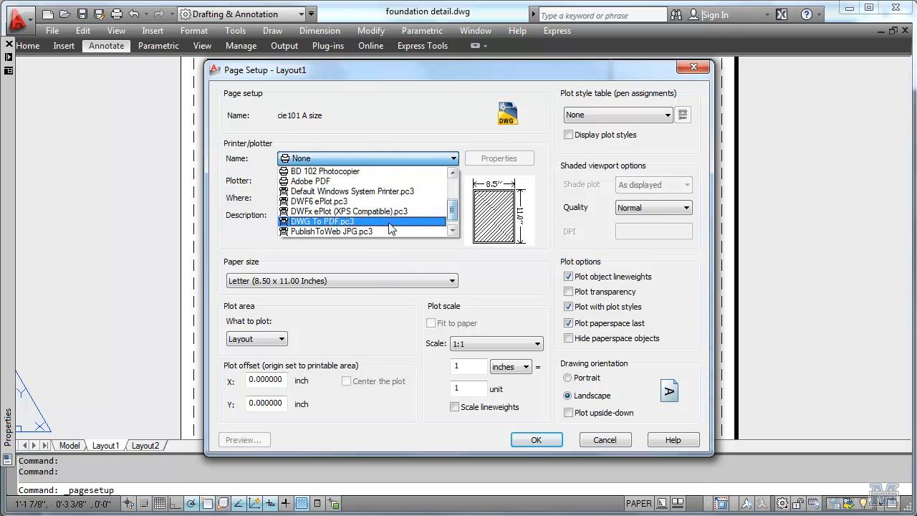
click(321, 221)
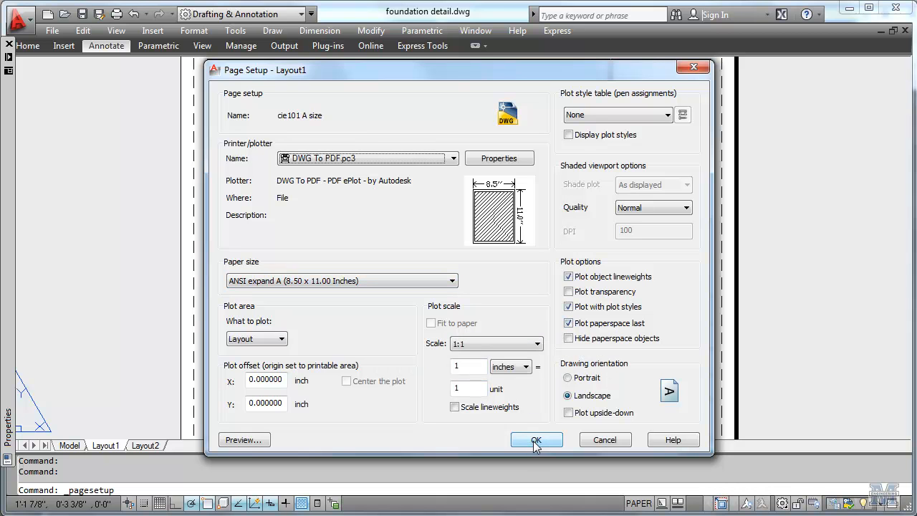
click(536, 439)
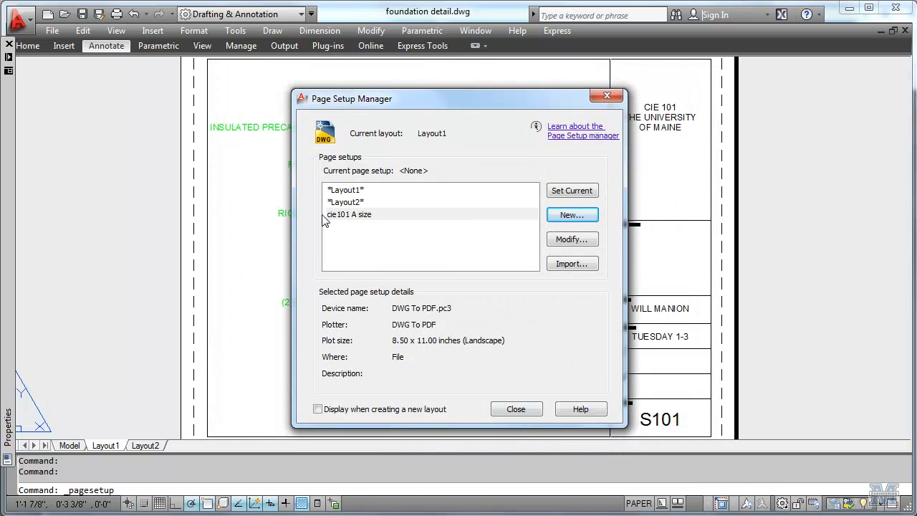
Modify cie101 A size to use a new plot style table CIE101 BW A.ctb built from scratch
click(350, 215)
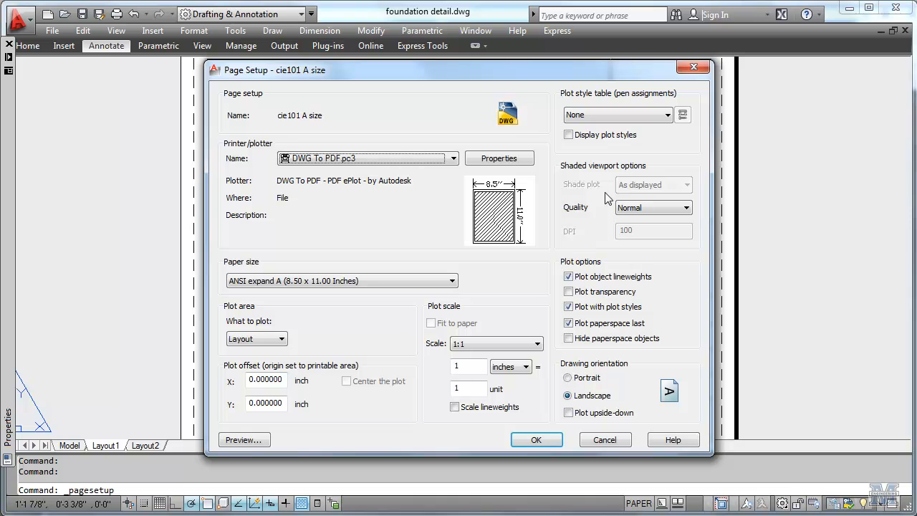
mouse_move(645, 156)
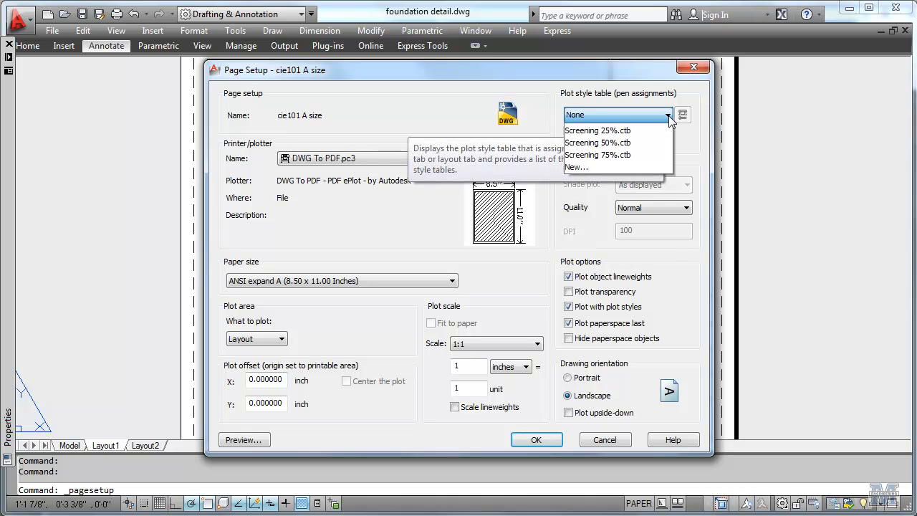
click(576, 166)
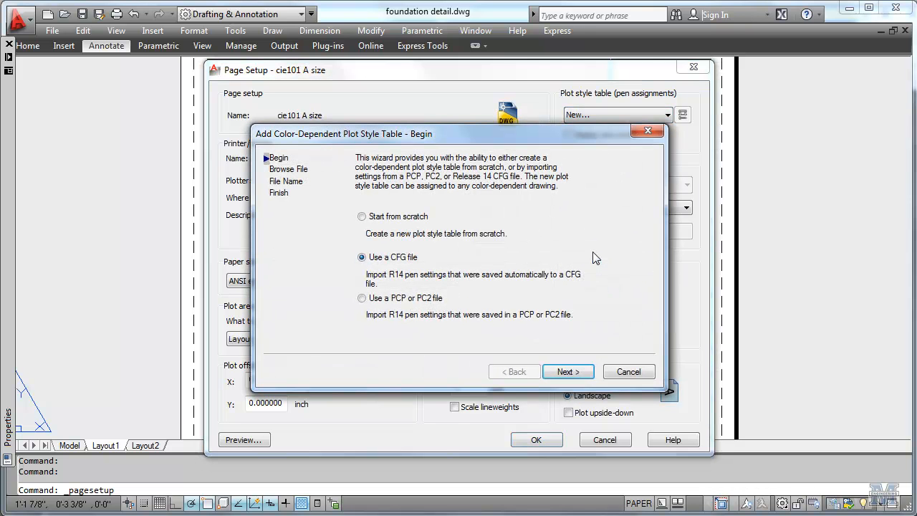
click(361, 216)
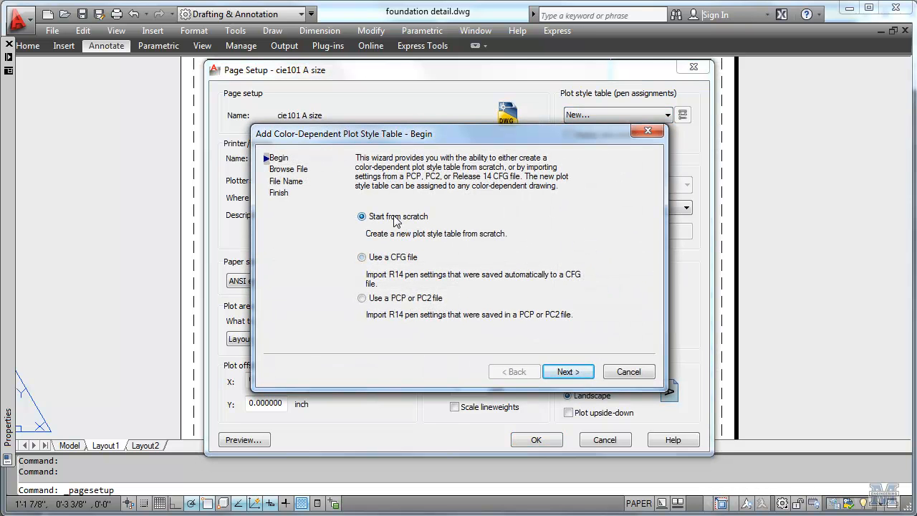
click(568, 371)
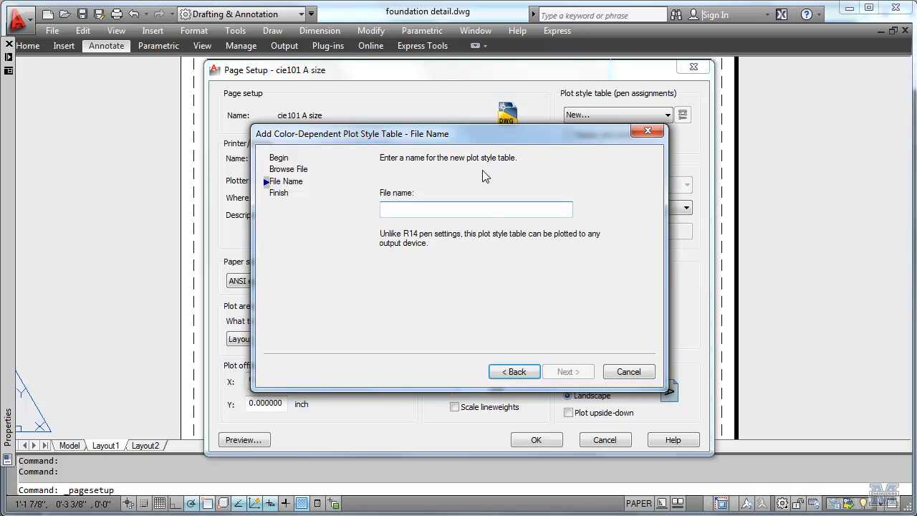
text(CIE101 BW A)
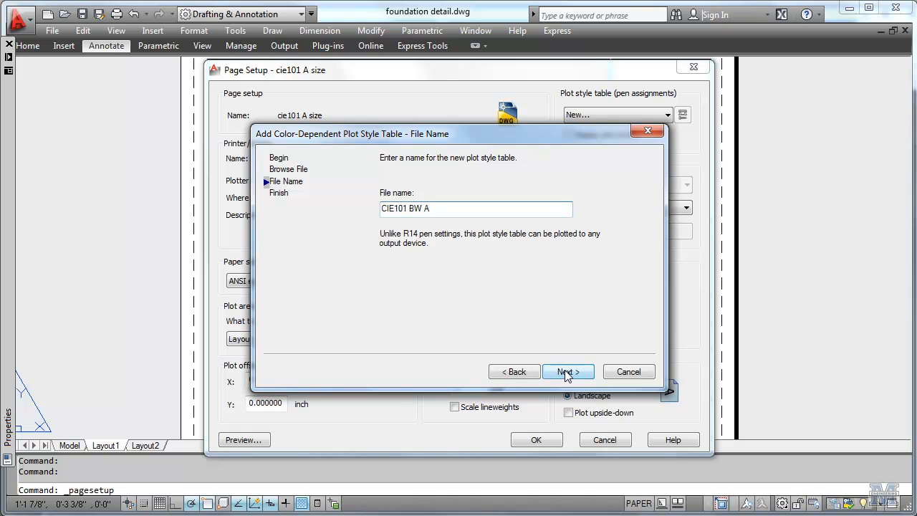
click(568, 371)
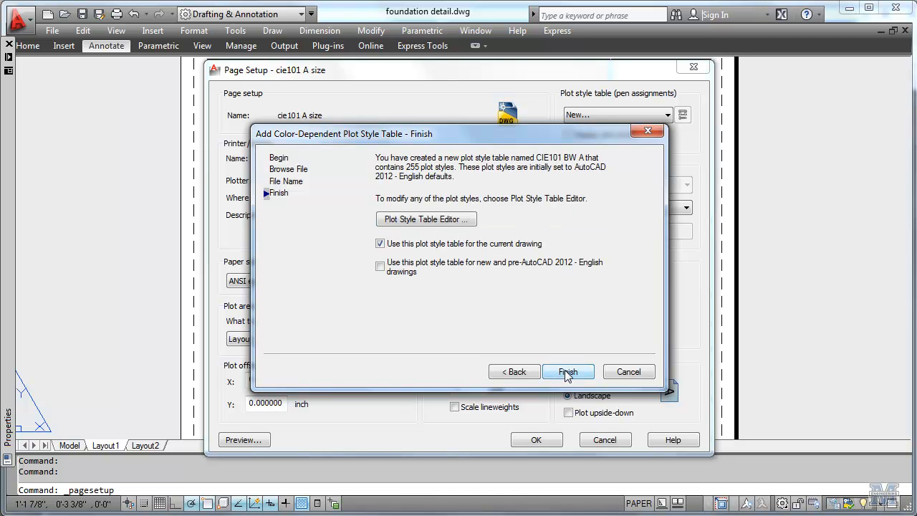
click(567, 372)
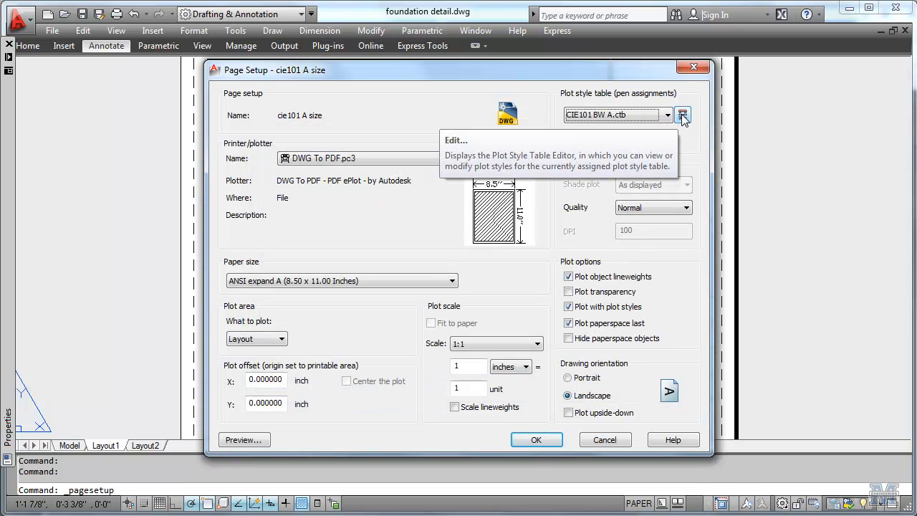
In the Plot Style Table Editor, make Color 7 plot black with a 0.35 mm lineweight
click(683, 115)
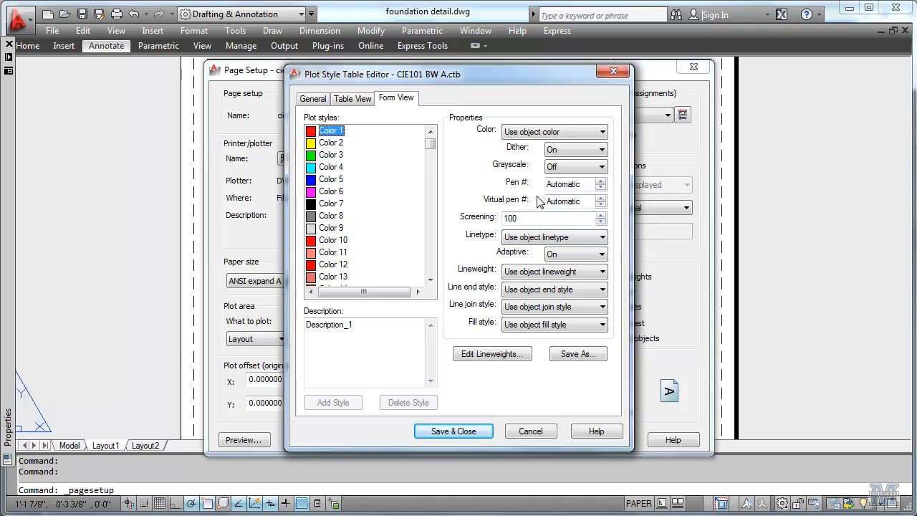
mouse_move(322, 203)
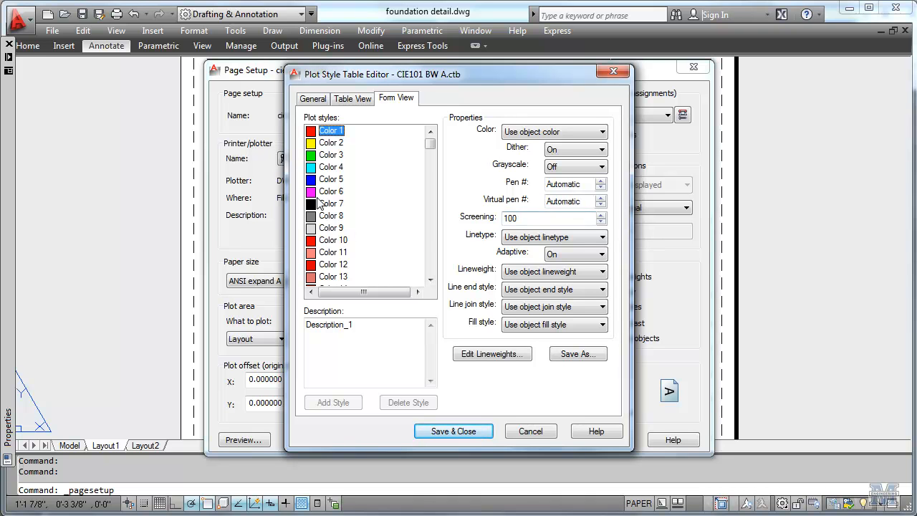
click(330, 179)
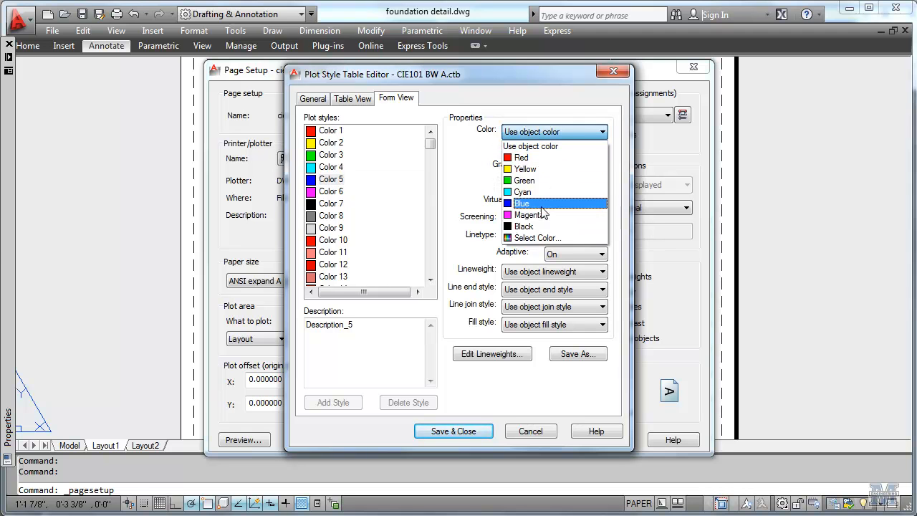
click(523, 226)
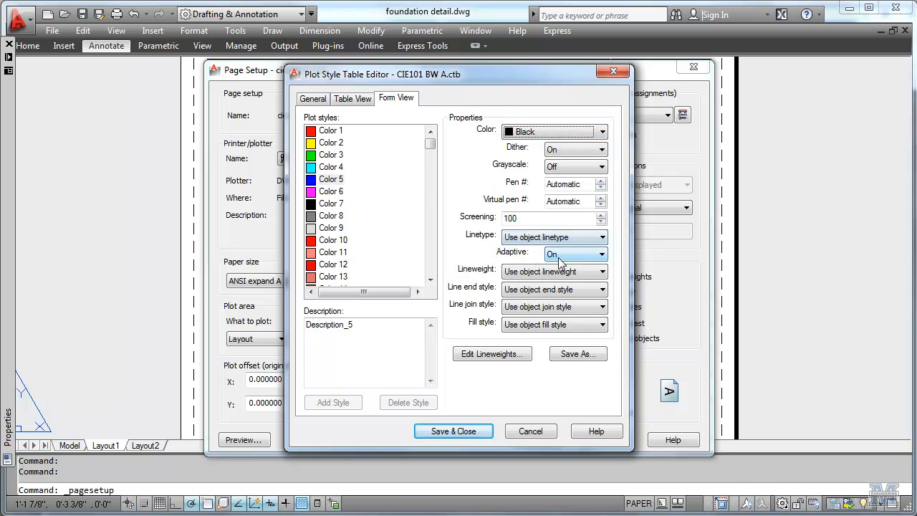
mouse_move(557, 272)
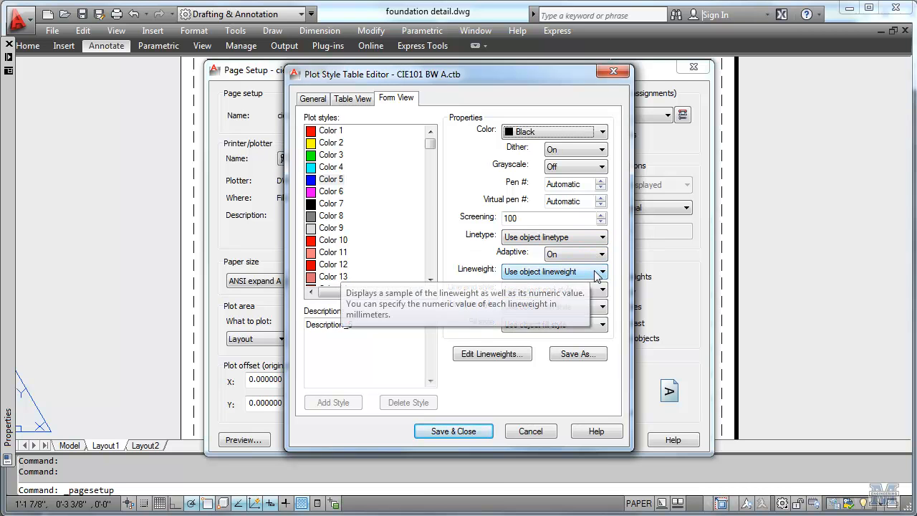
click(601, 272)
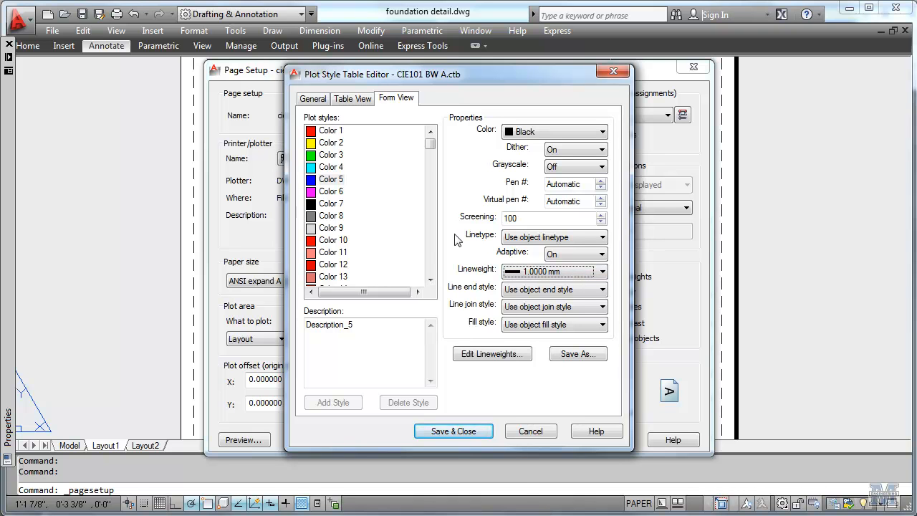
mouse_move(337, 206)
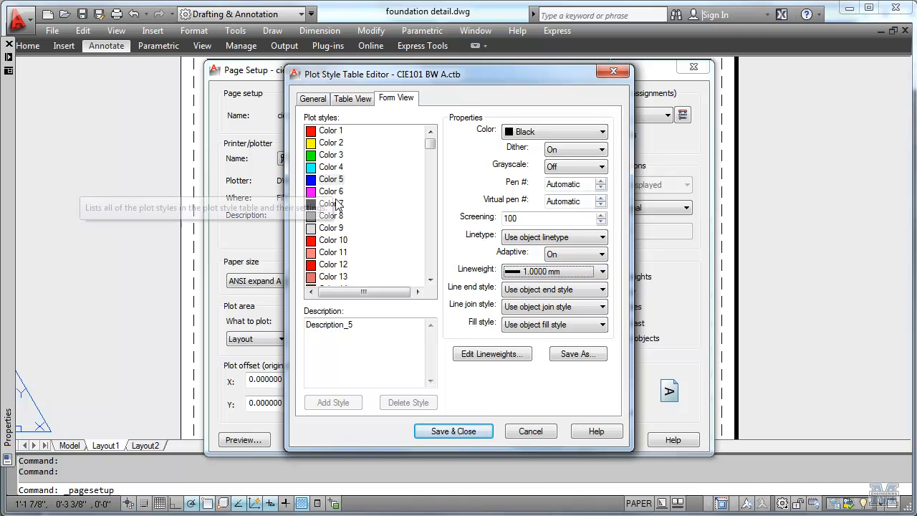
click(330, 204)
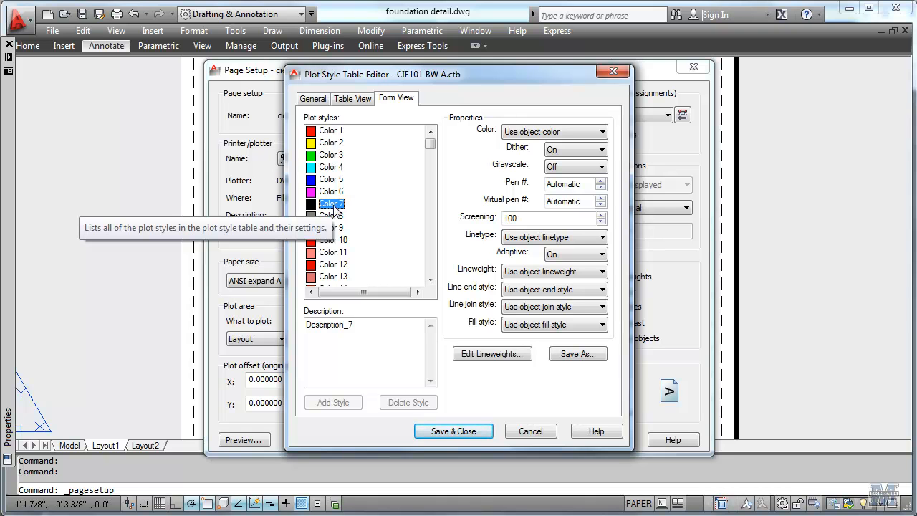
mouse_move(419, 236)
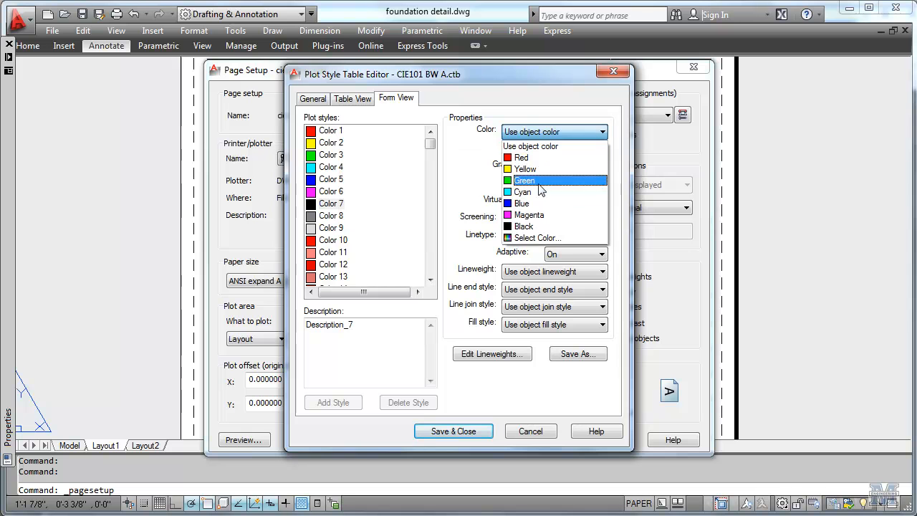
click(524, 227)
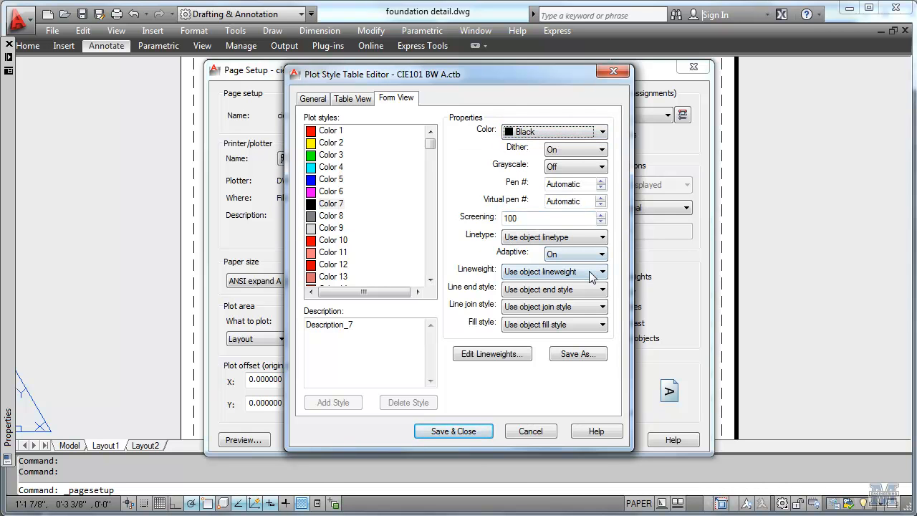
click(601, 271)
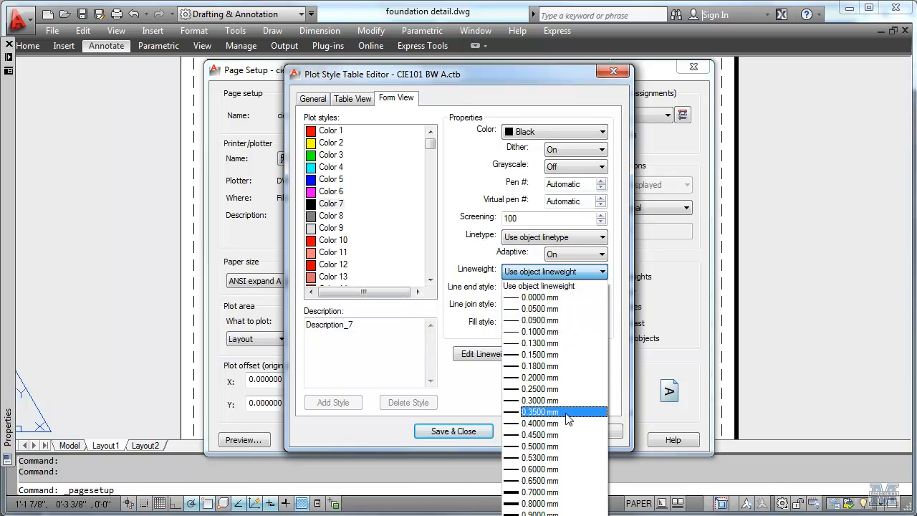
click(541, 413)
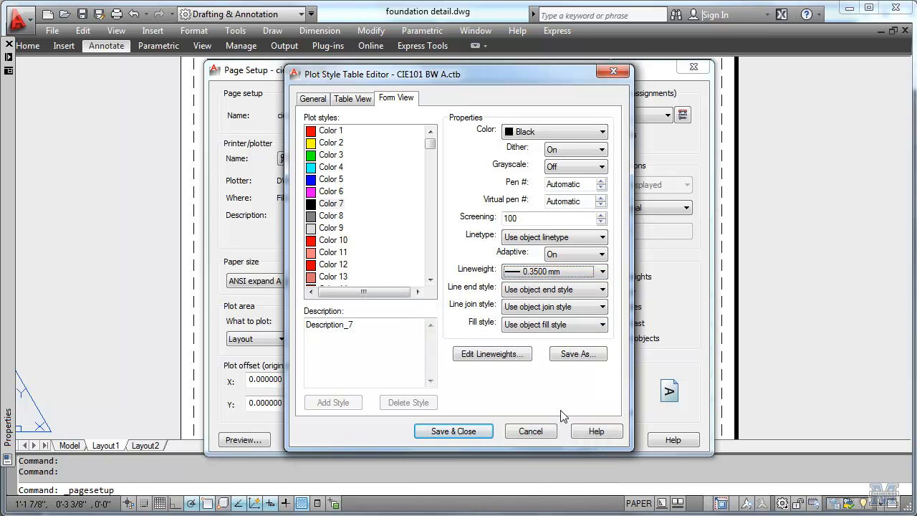
mouse_move(342, 172)
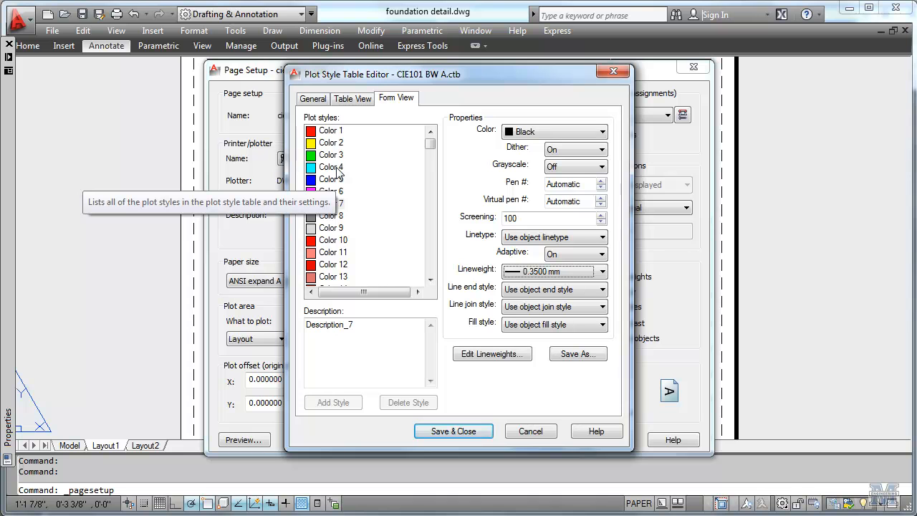
Make Color 3 black at 0.1 mm and Color 1 black at 0.05 mm, then save and close the table
click(331, 154)
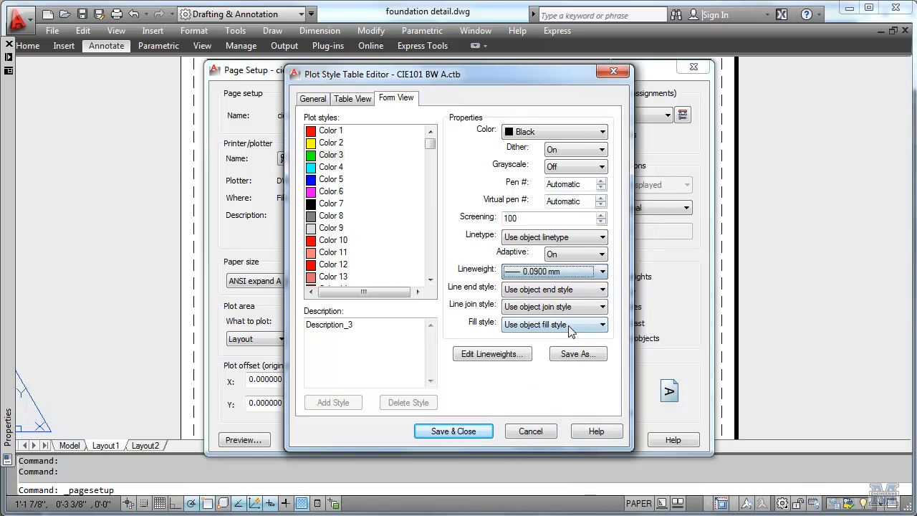
click(602, 271)
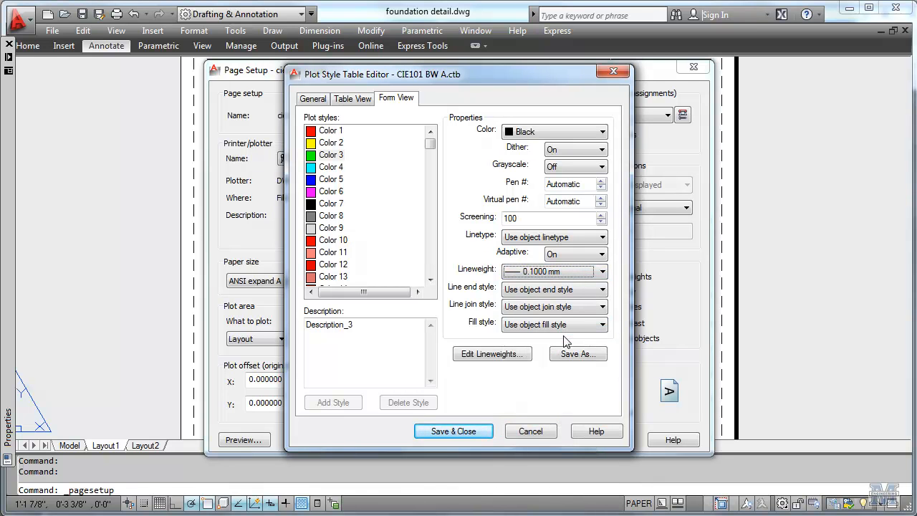
mouse_move(329, 135)
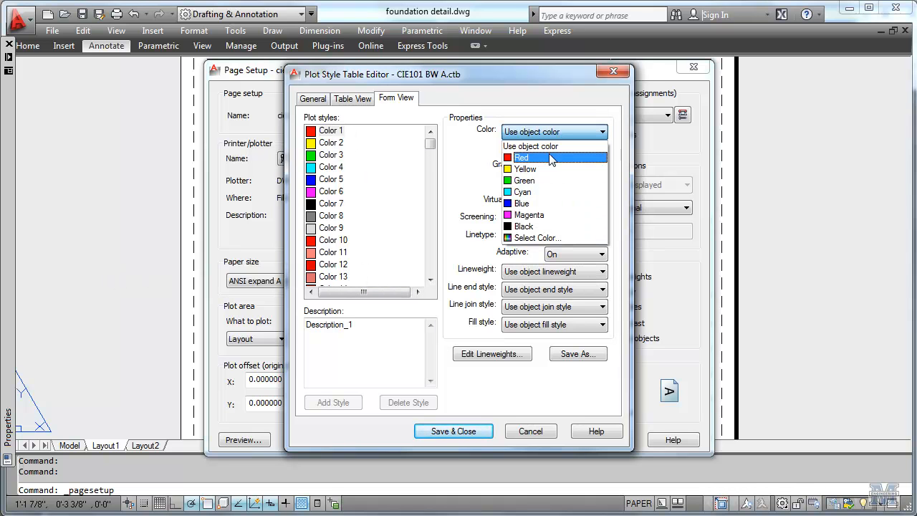
click(524, 227)
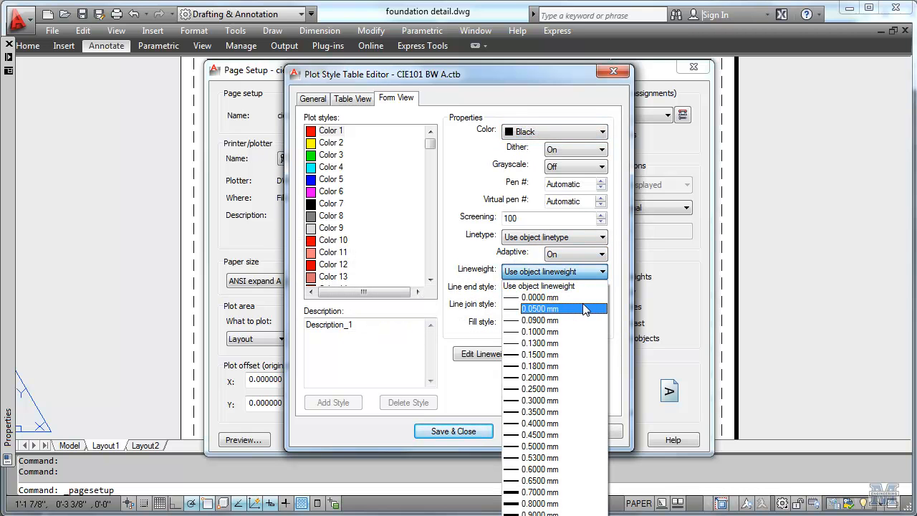
click(542, 309)
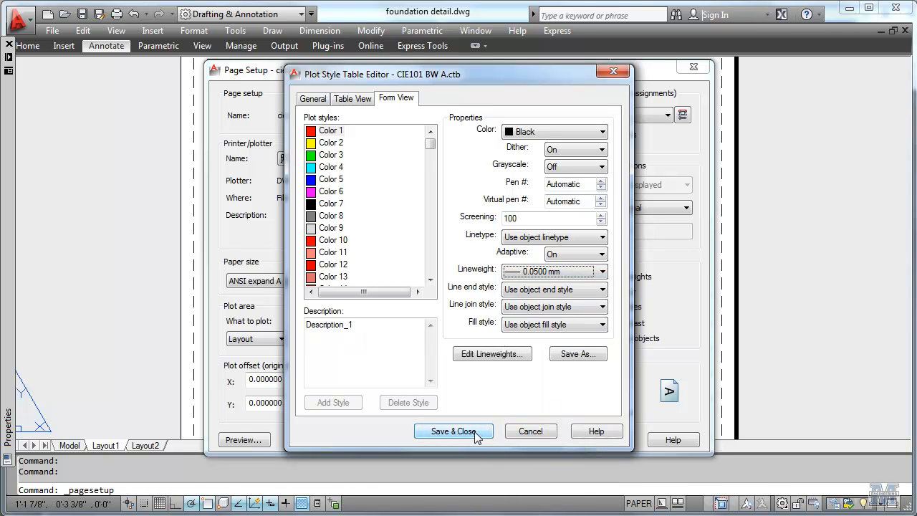
click(453, 430)
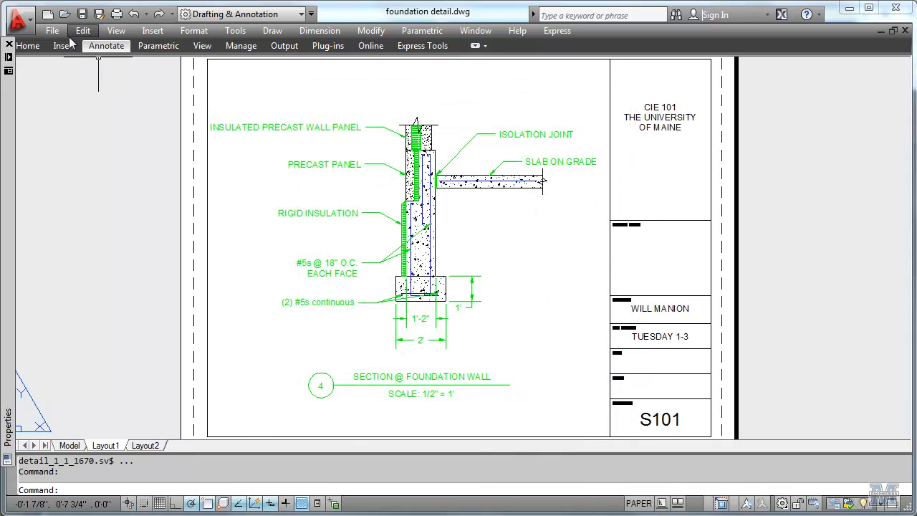
Replot Layout1 with the cie101 A size page setup to foundation detail-Layout1.pdf in the CAD folder
click(51, 30)
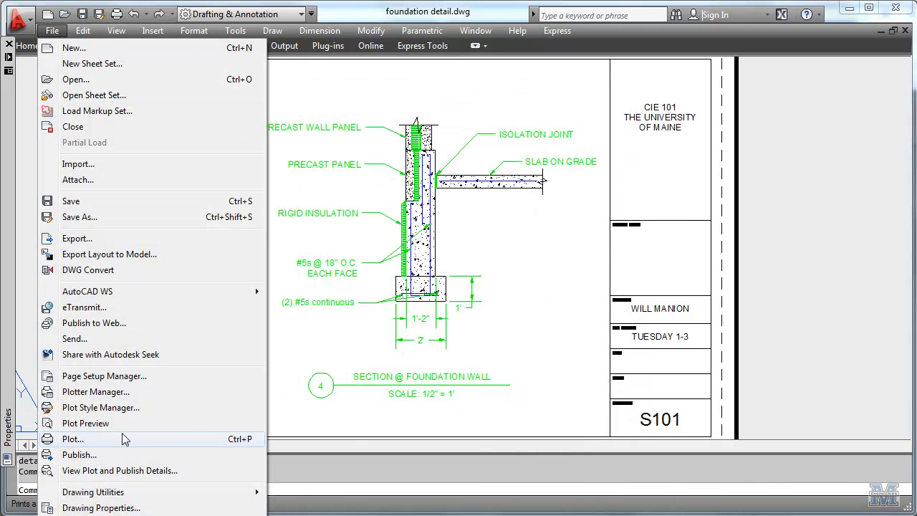
click(72, 439)
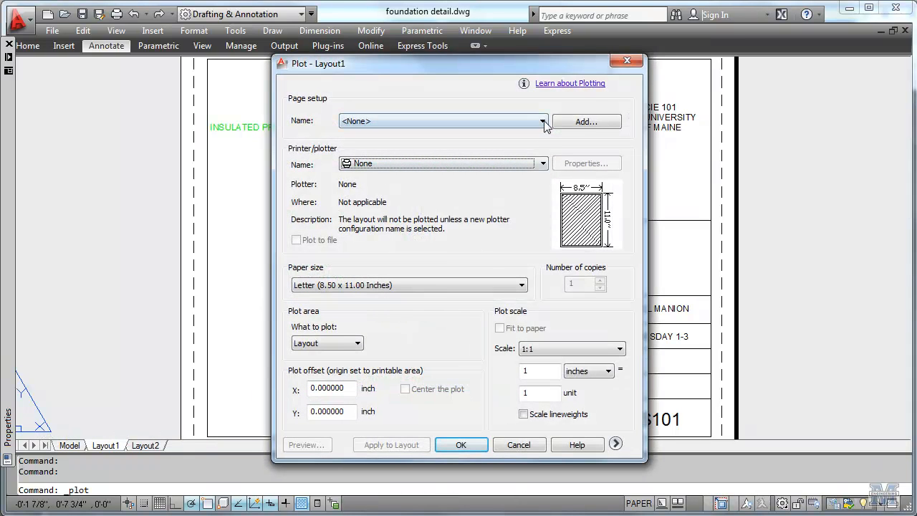
click(542, 120)
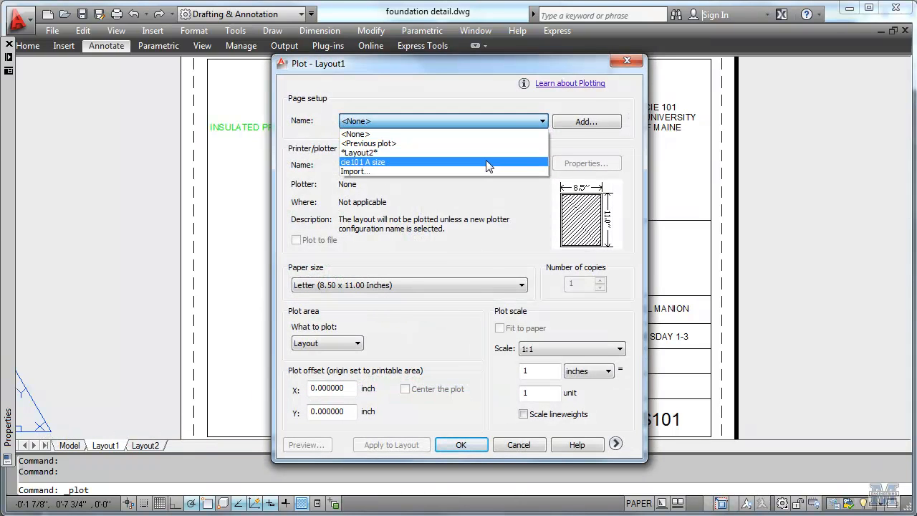
click(363, 162)
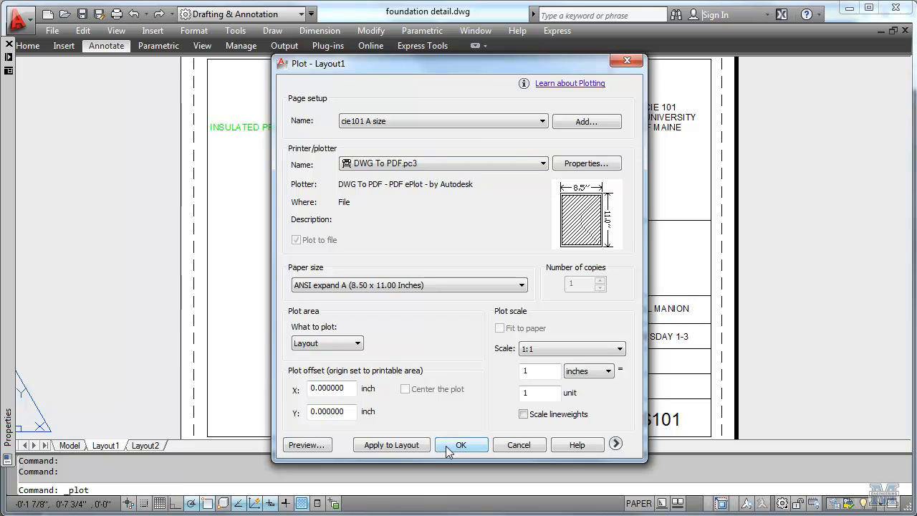
click(461, 444)
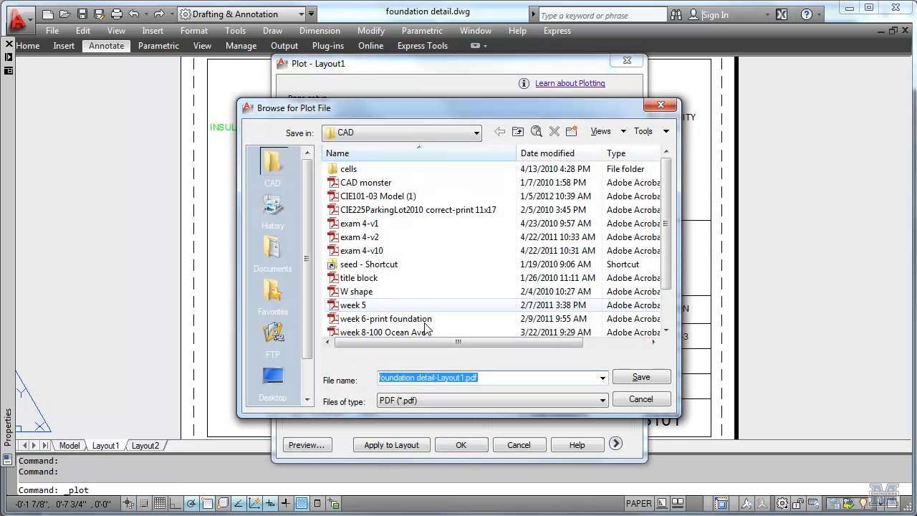
click(639, 375)
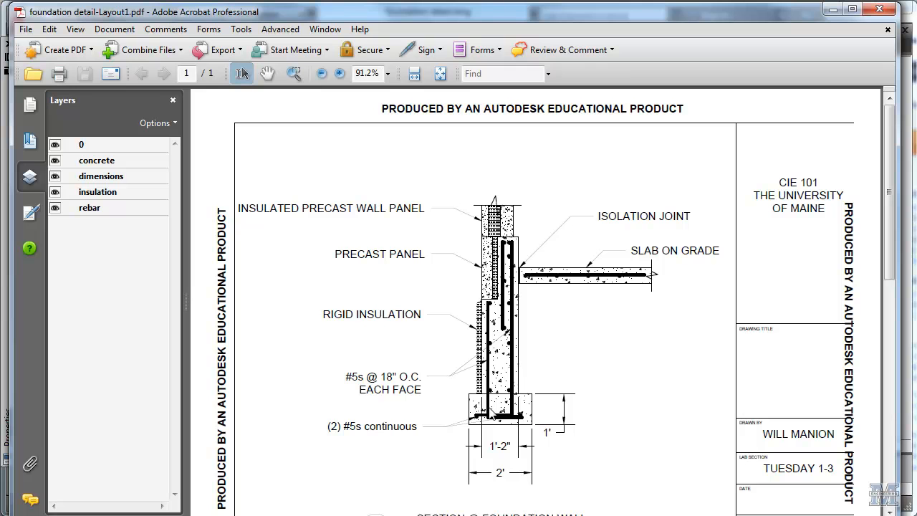
Review the PDF at 100% zoom to check the black lineweights, then close Acrobat
click(390, 73)
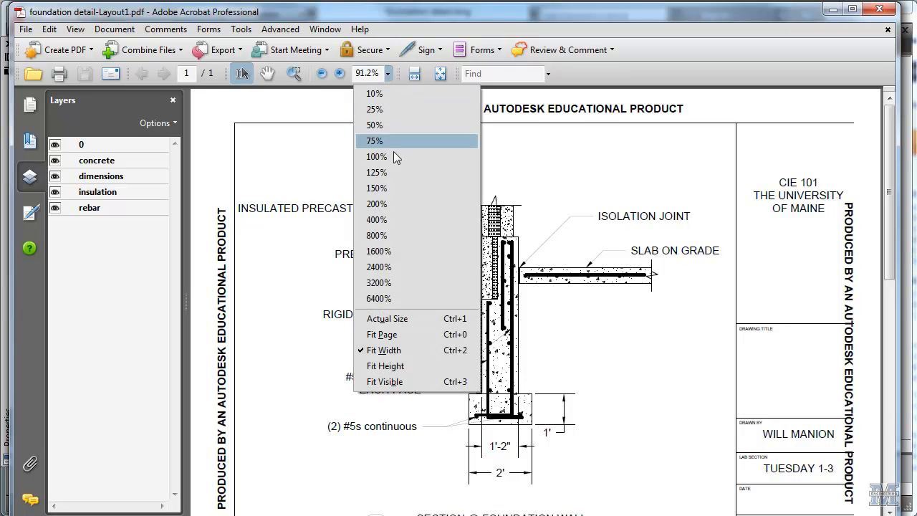
click(376, 157)
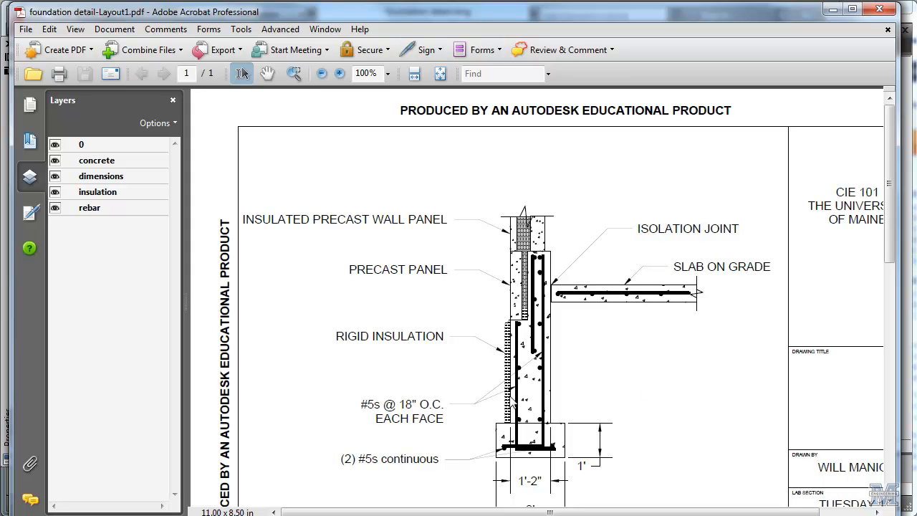
mouse_move(545, 403)
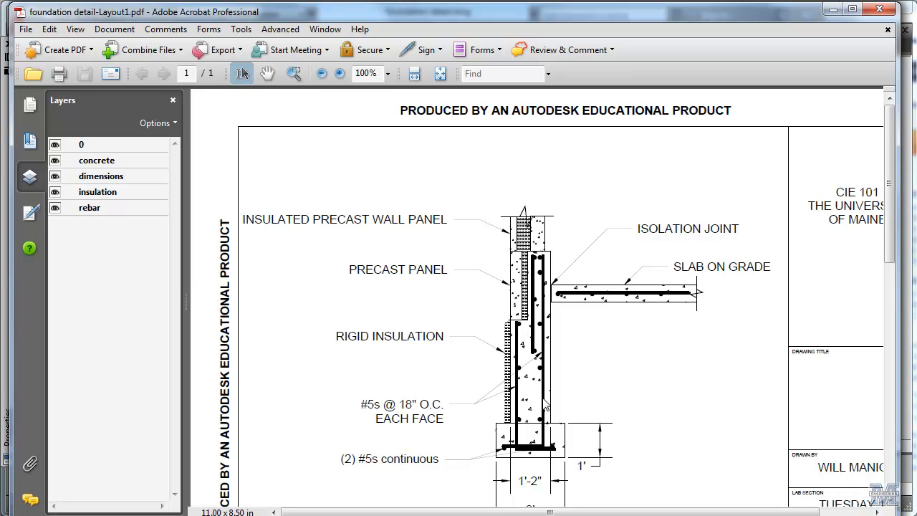
mouse_move(590, 384)
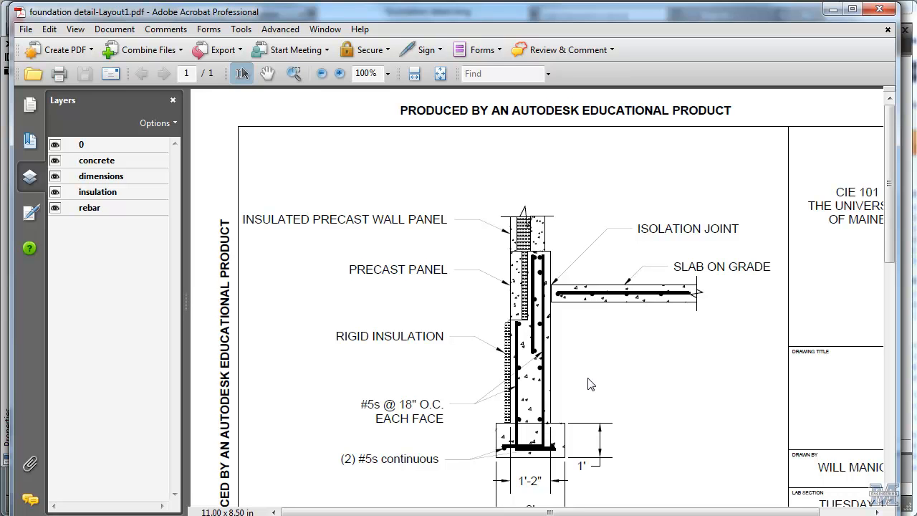
mouse_move(645, 274)
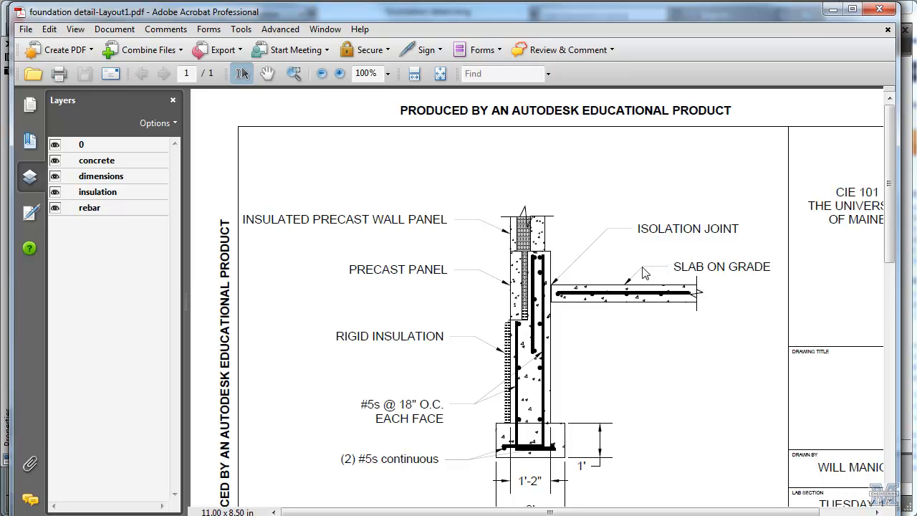
mouse_move(758, 439)
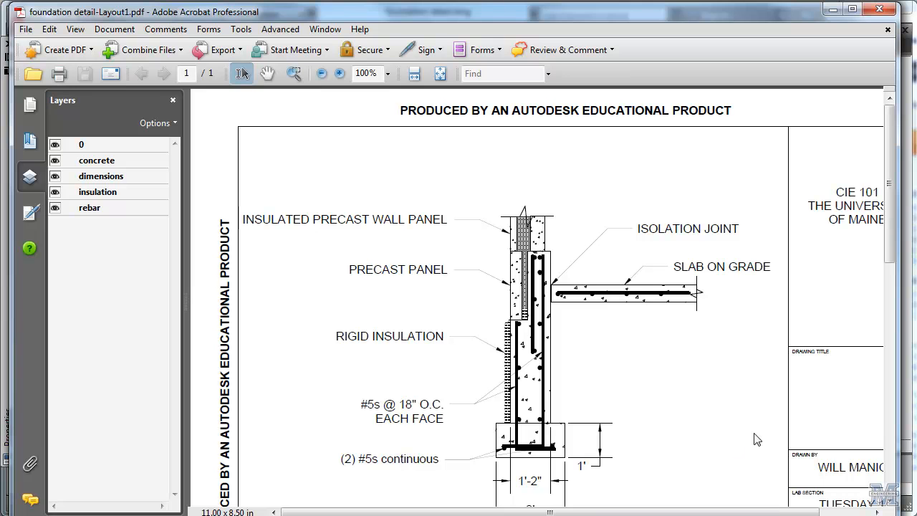
scroll(down, 3)
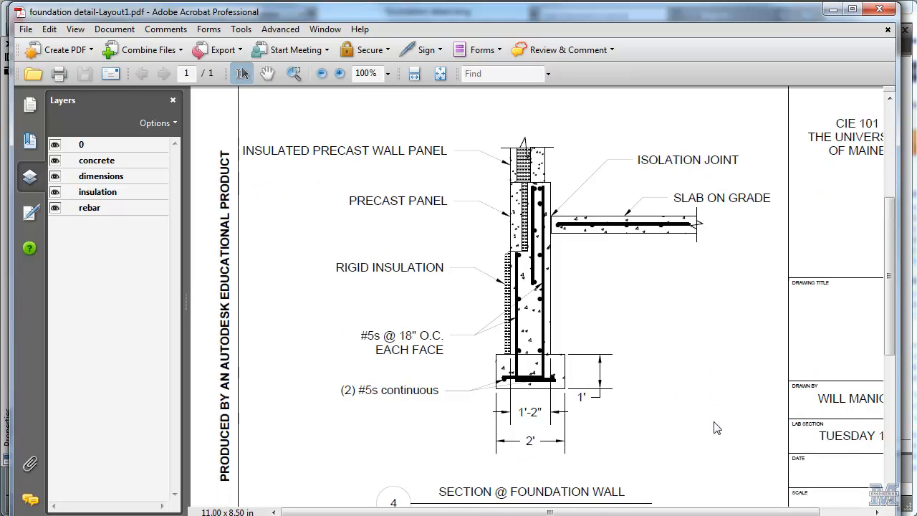
scroll(down, 3)
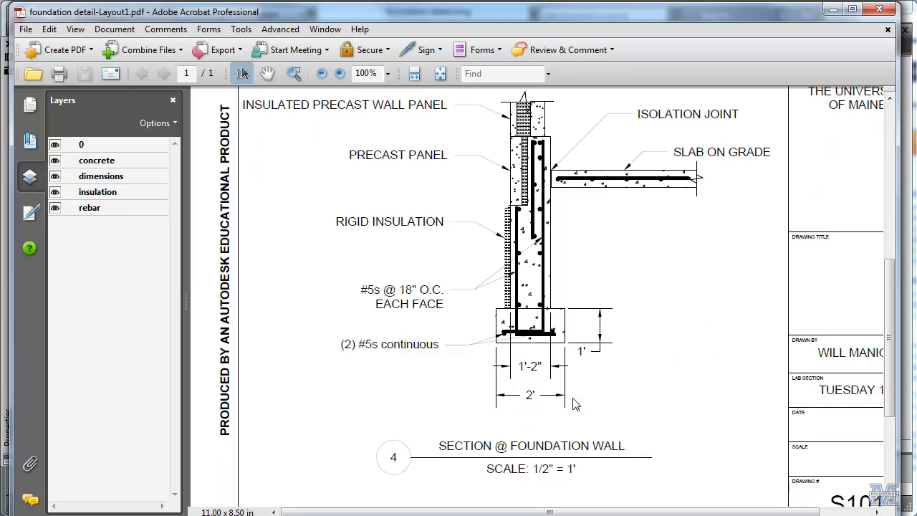
mouse_move(642, 371)
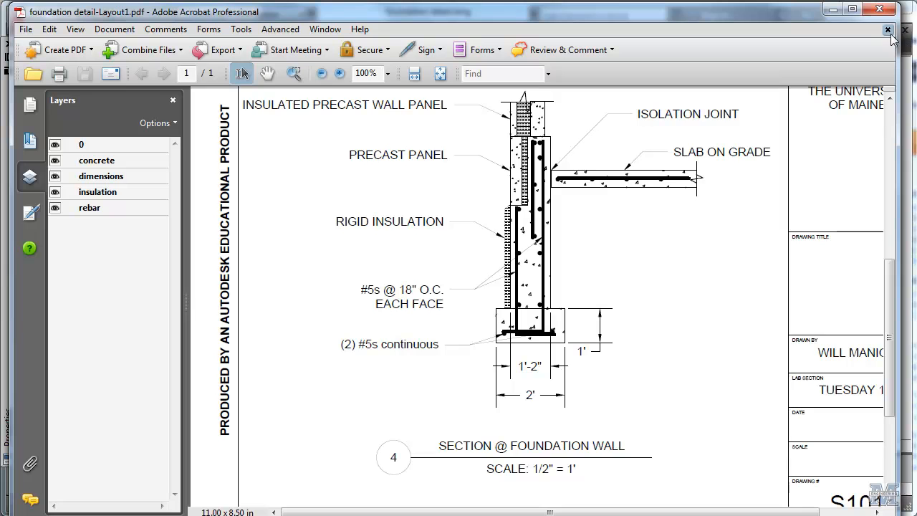
click(889, 30)
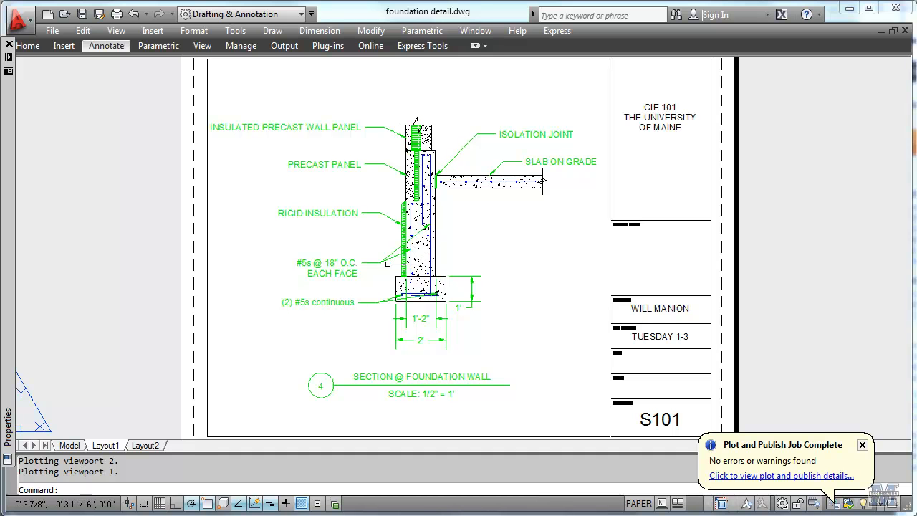
mouse_move(756, 428)
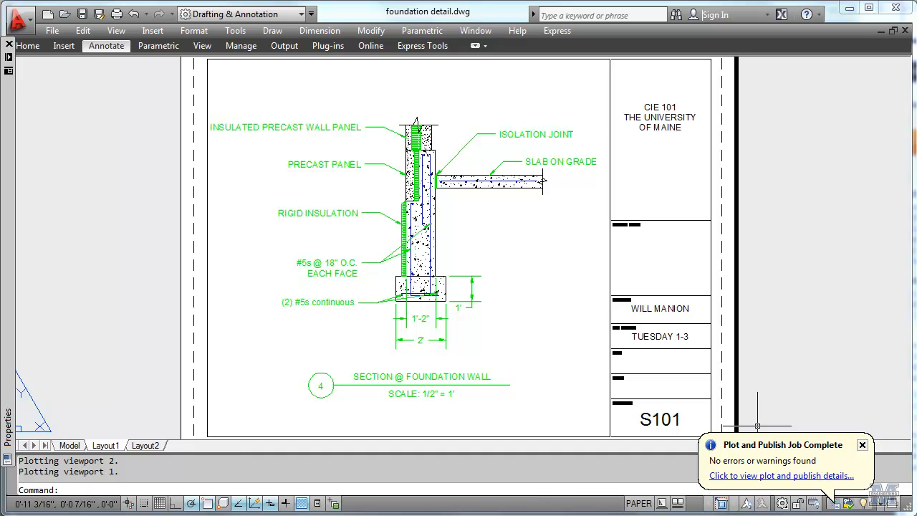